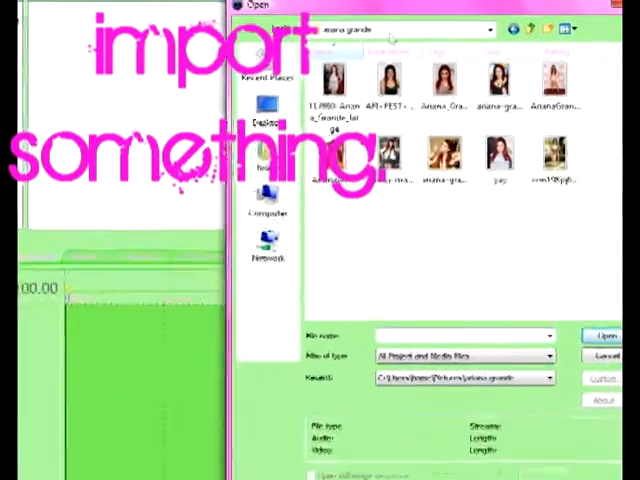
- Choose the photo to import into the project
left_click(600, 334)
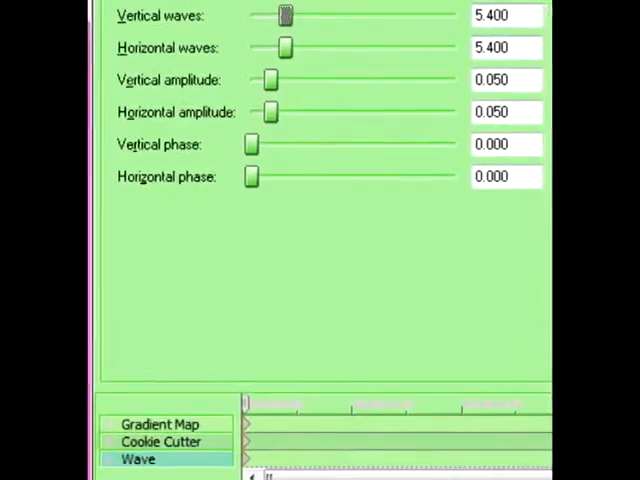
- Keyframe the Wave effect with 0 waves and amplitudes raised to about 0.107 and 0.101
left_click_drag(284, 16, 250, 16)
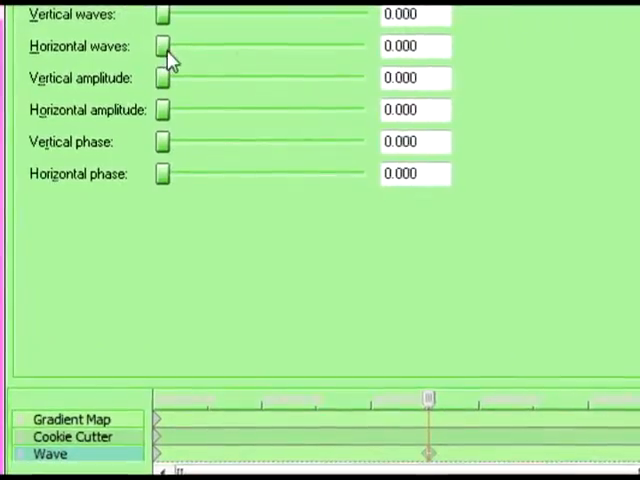
left_click_drag(164, 46, 348, 54)
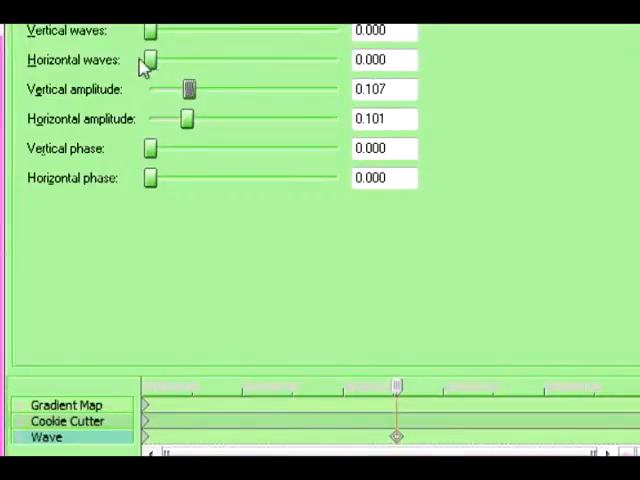
- Sweep horizontal waves up to about 24, down to 16, then back to 0
left_click_drag(150, 60, 190, 60)
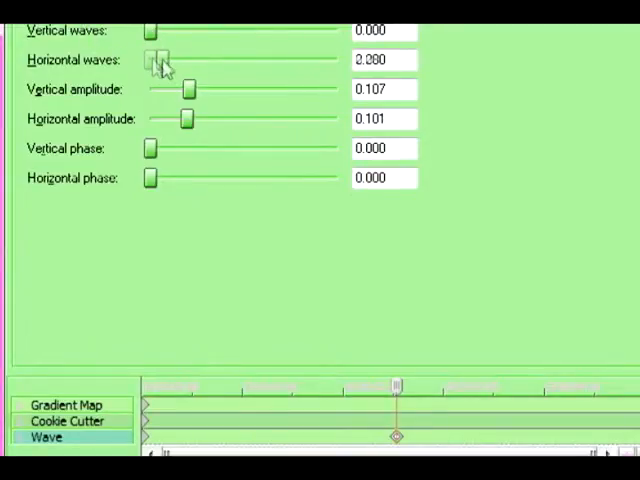
left_click_drag(150, 60, 290, 60)
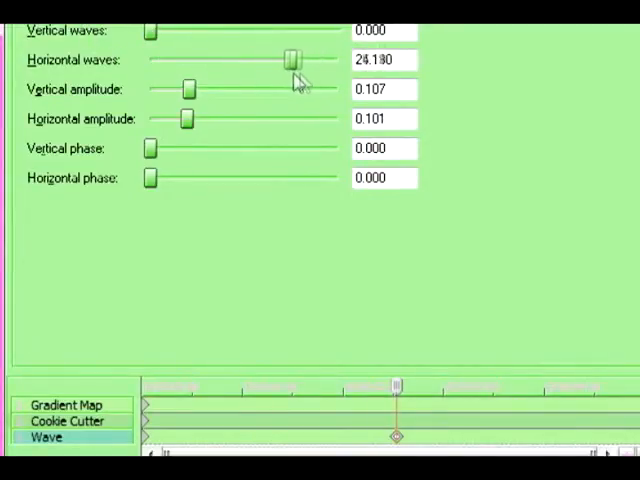
left_click_drag(290, 60, 244, 60)
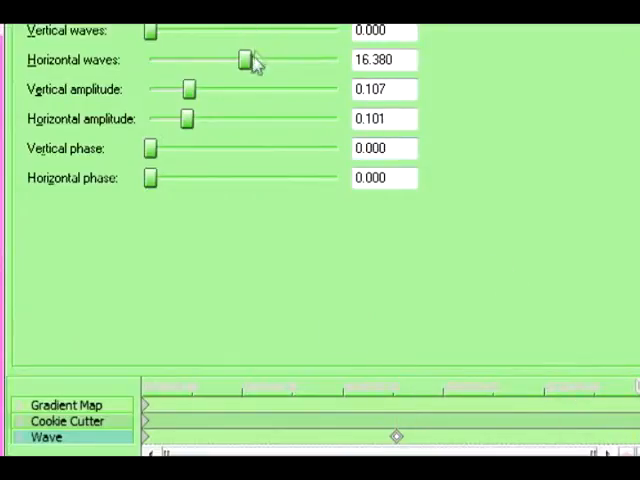
left_click_drag(244, 60, 148, 60)
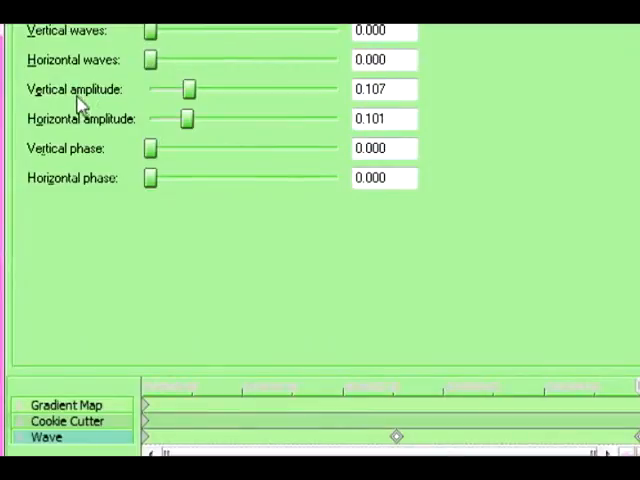